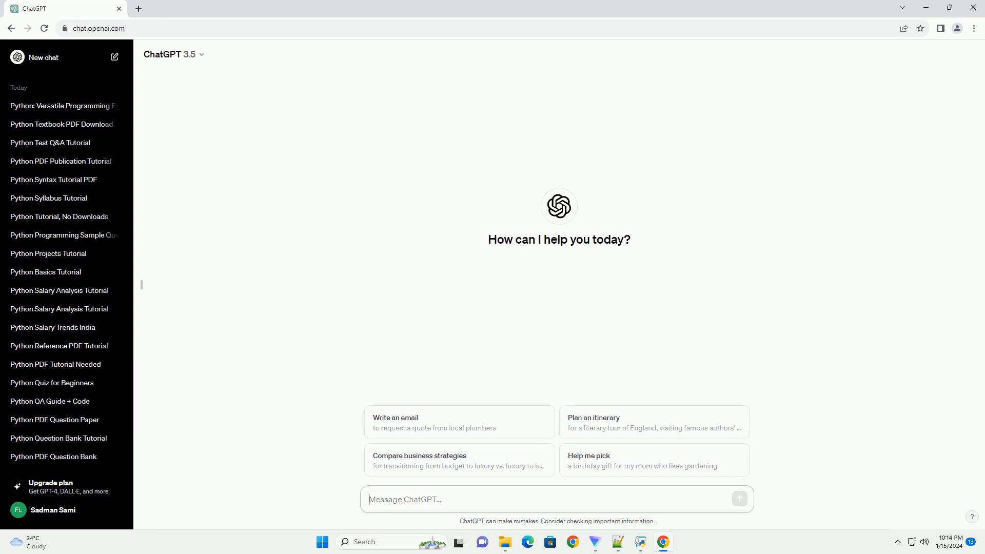
Step: Ask ChatGPT for a problem-solving Python tutorial with code examples
click(739, 499)
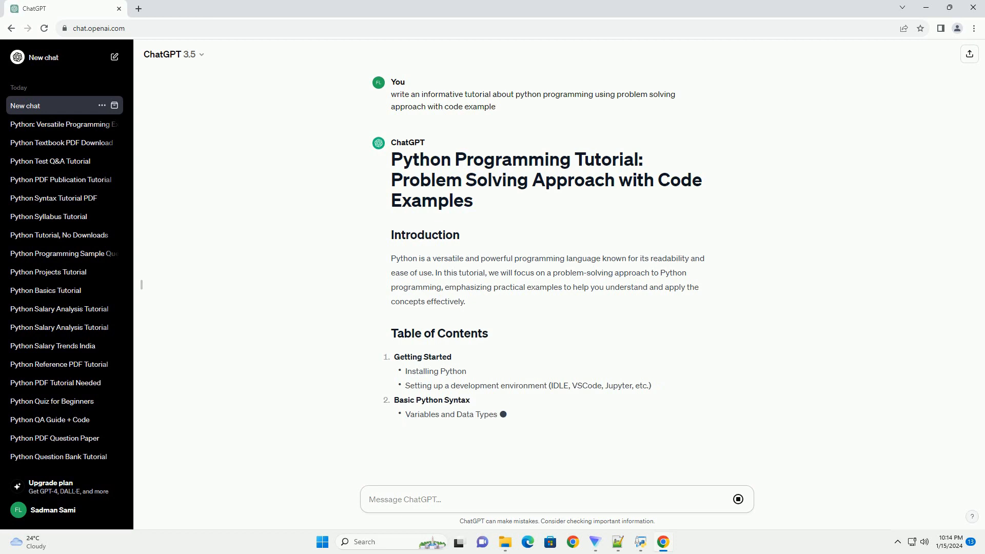
Step: Follow the generating table of contents and problem-solving steps down to Code Examples
scroll(down, 3)
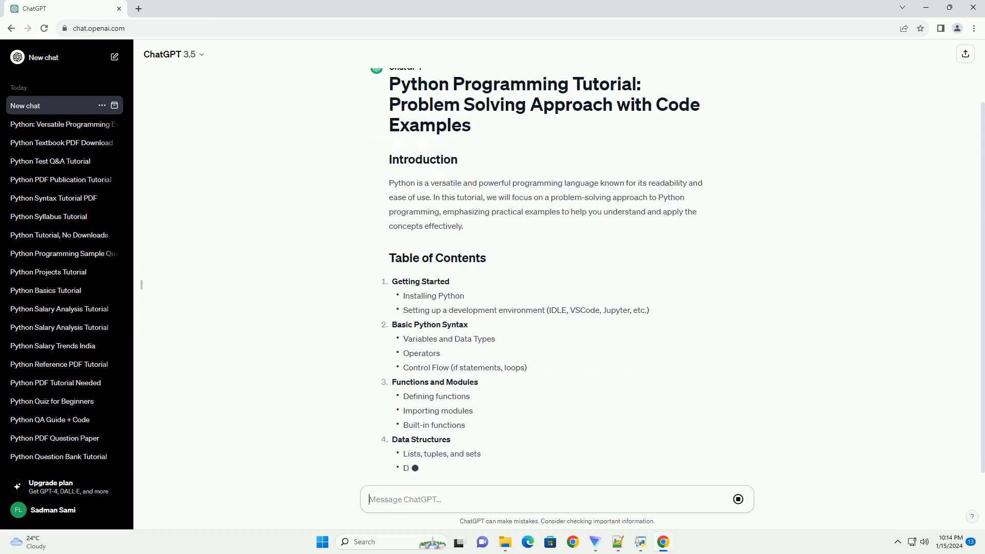
scroll(down, 3)
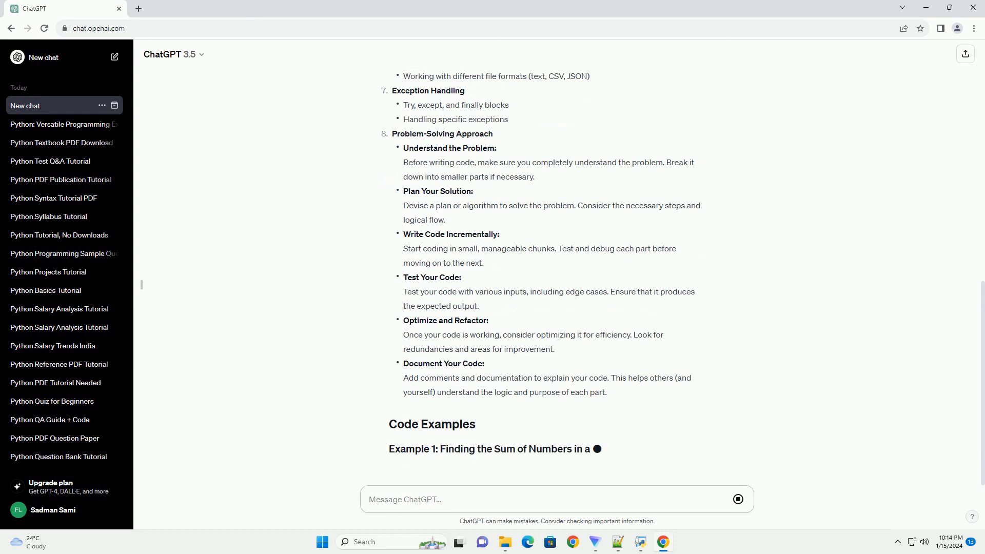
Step: Scroll through Example 1 (list sum) and Example 2 (file read/write) into the Conclusion
scroll(down, 3)
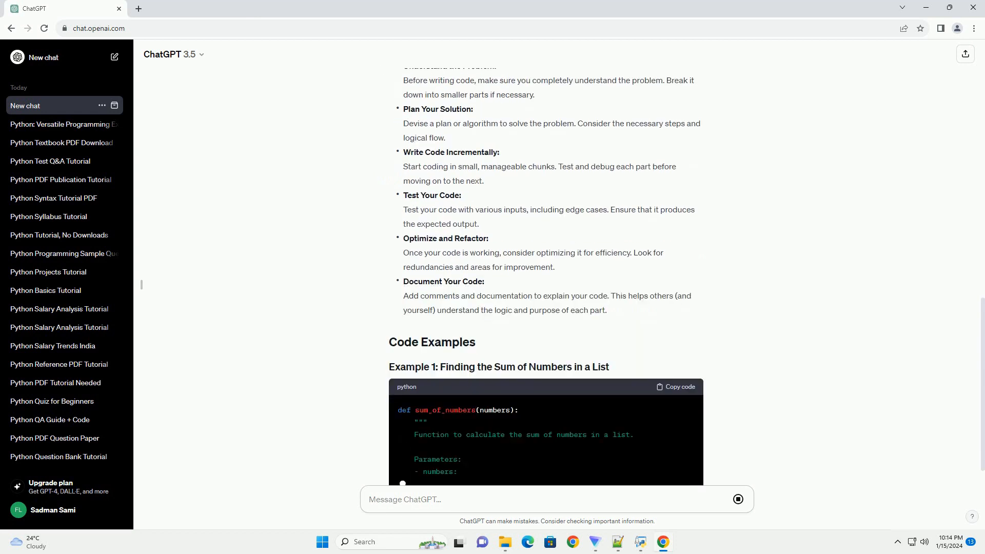
scroll(down, 3)
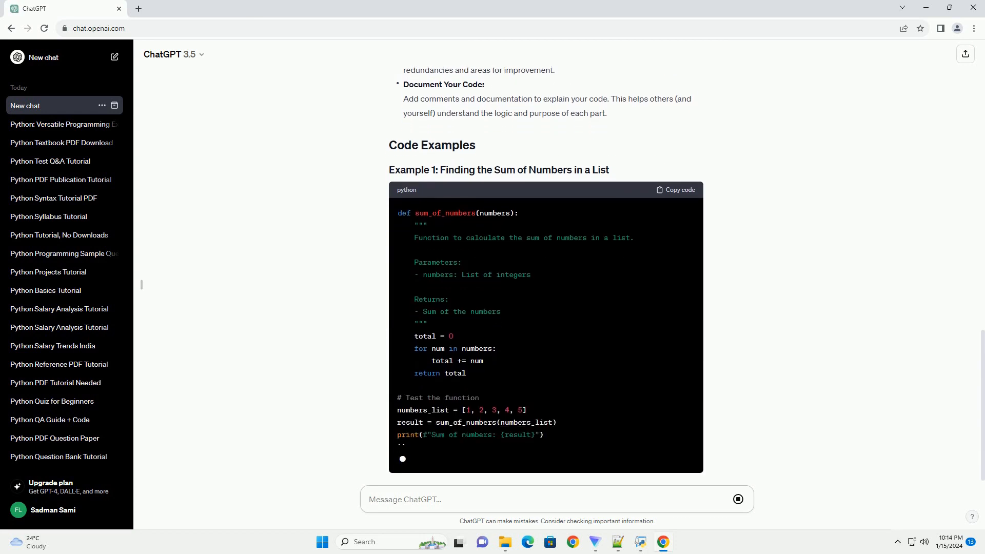
scroll(down, 3)
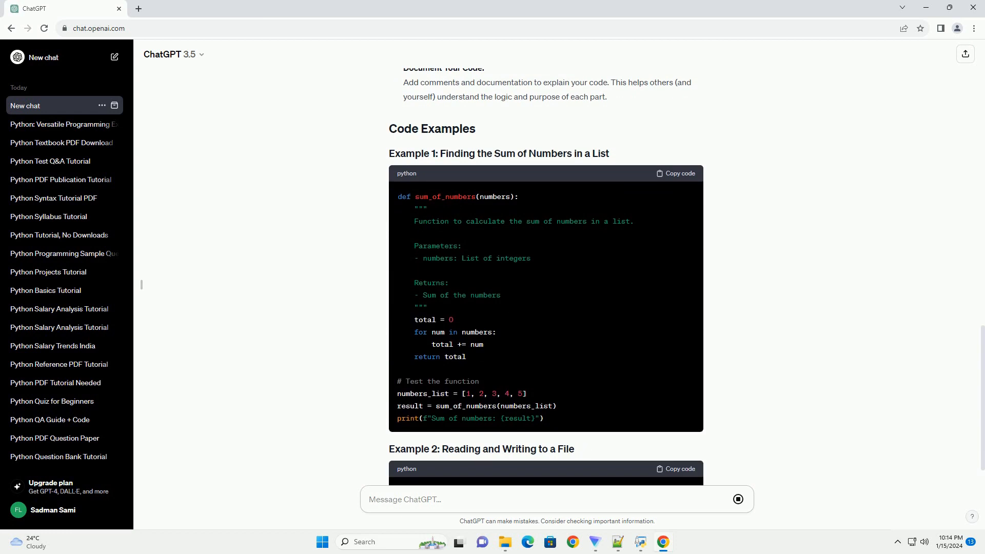
scroll(down, 3)
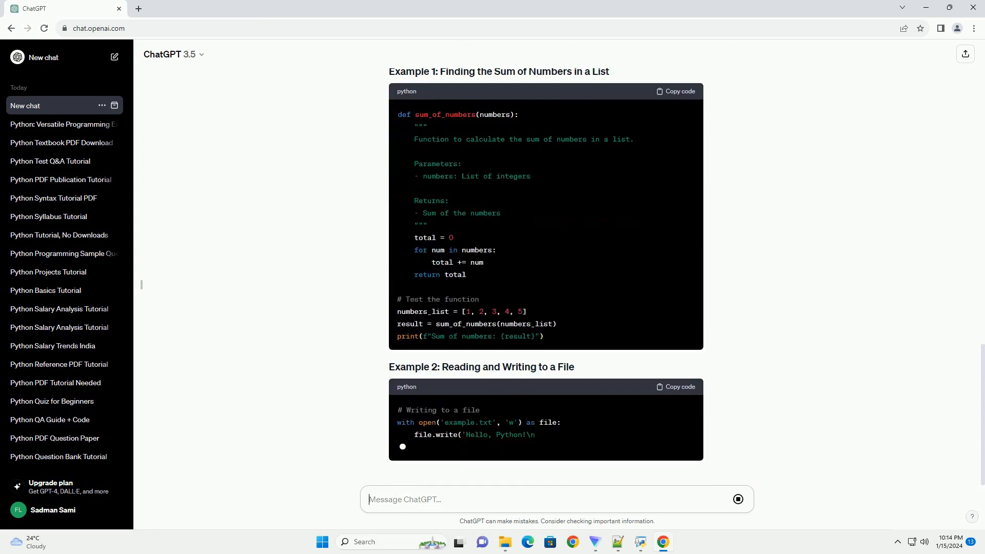
scroll(down, 3)
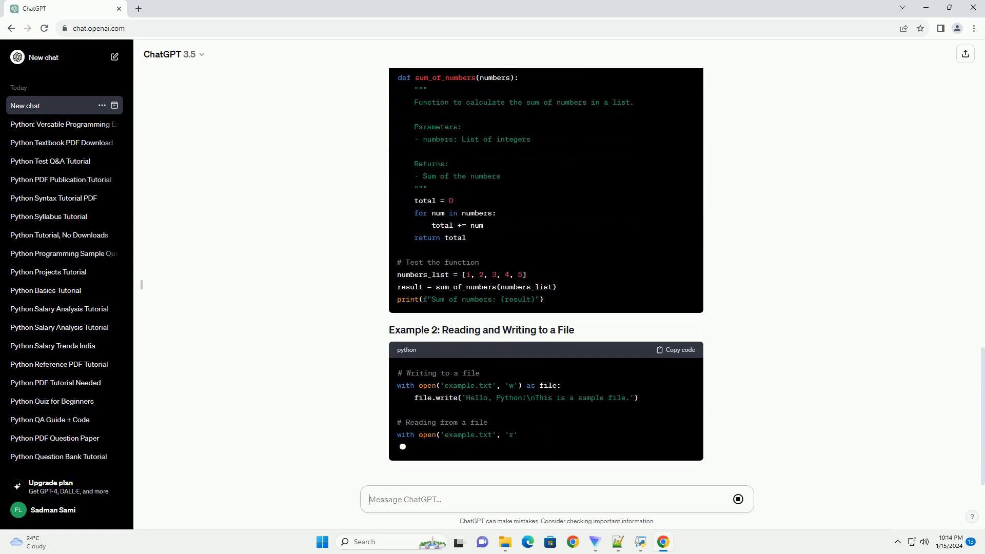
scroll(down, 3)
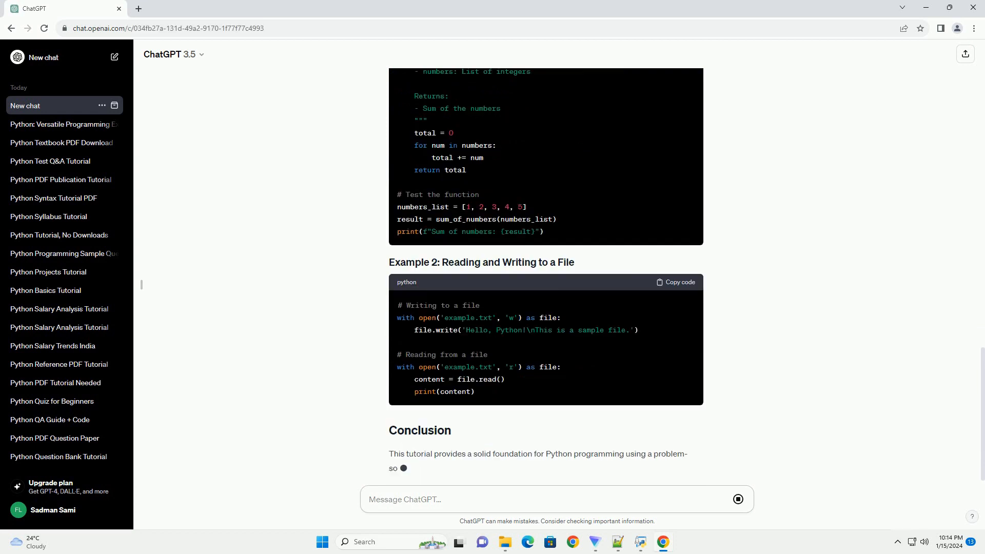